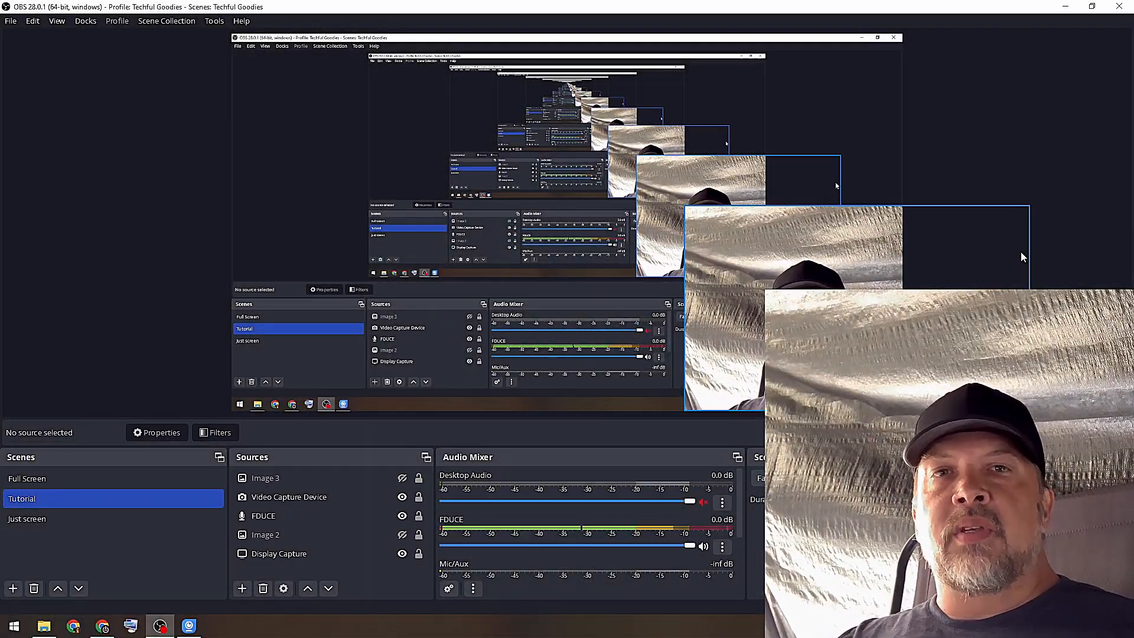
mouse_move(1011, 236)
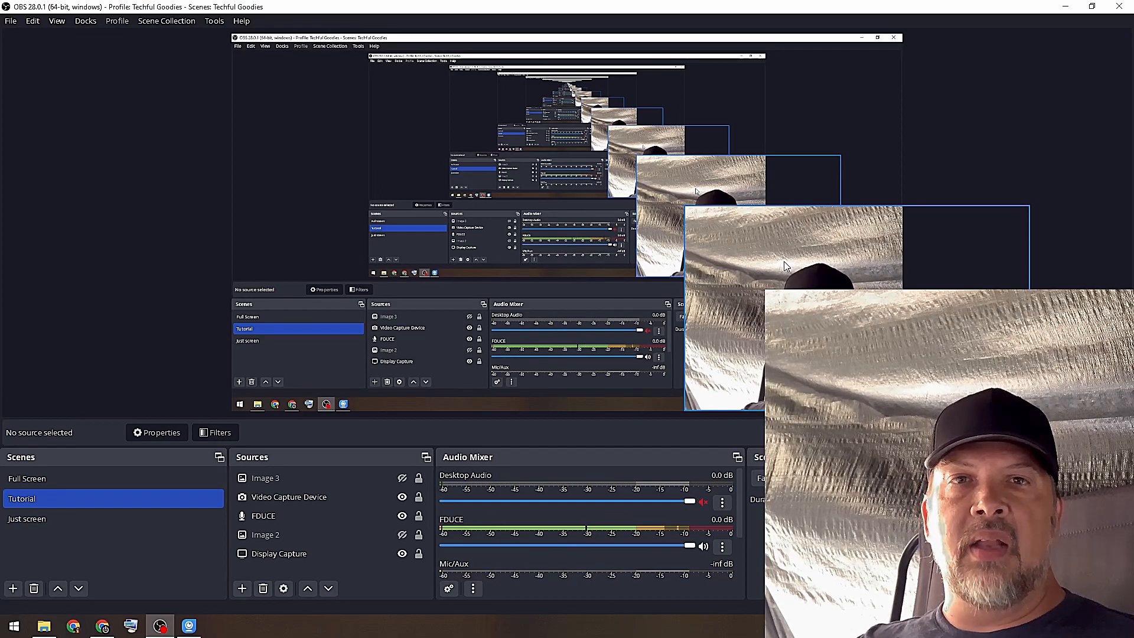
mouse_move(992, 250)
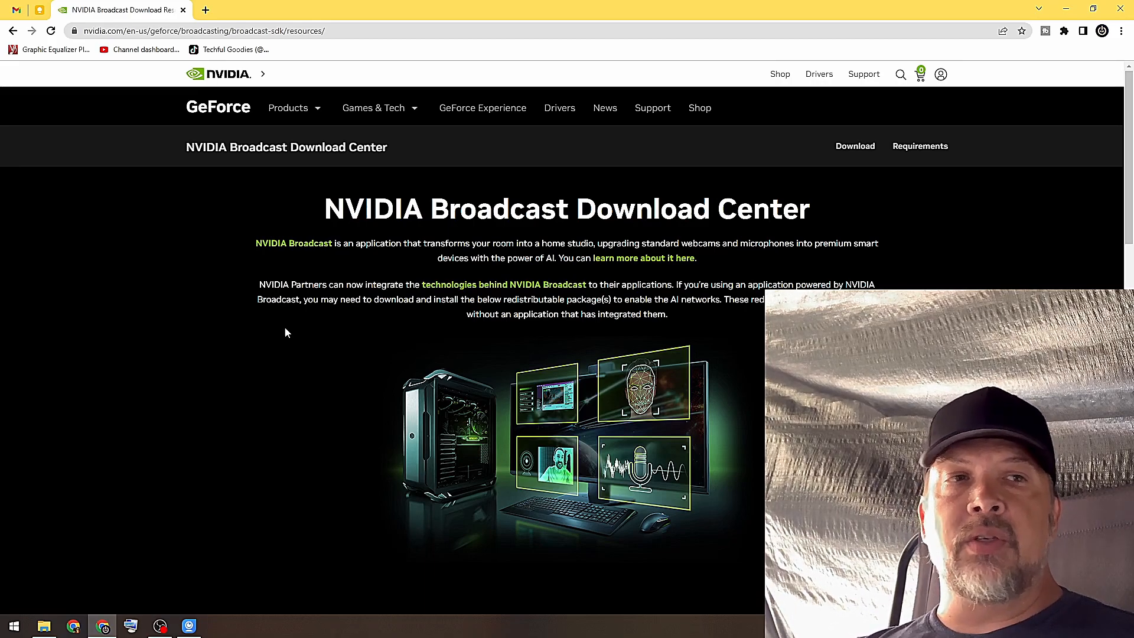
Scroll the NVIDIA Broadcast Download Center down to the Audio and Video Effects downloads
scroll("down", 3)
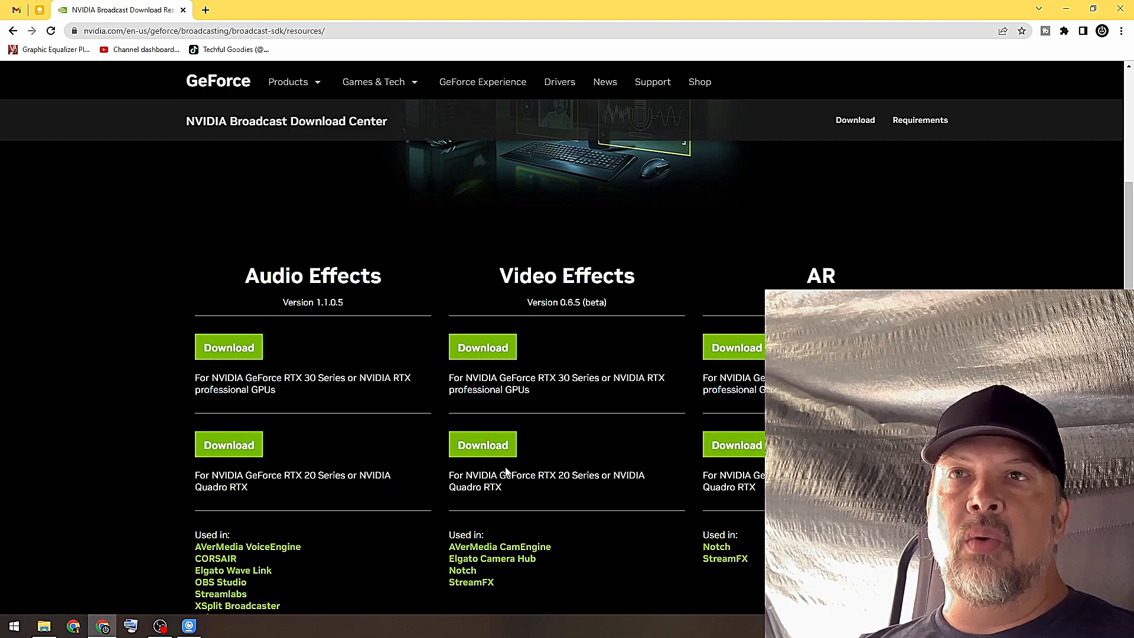
mouse_move(282, 461)
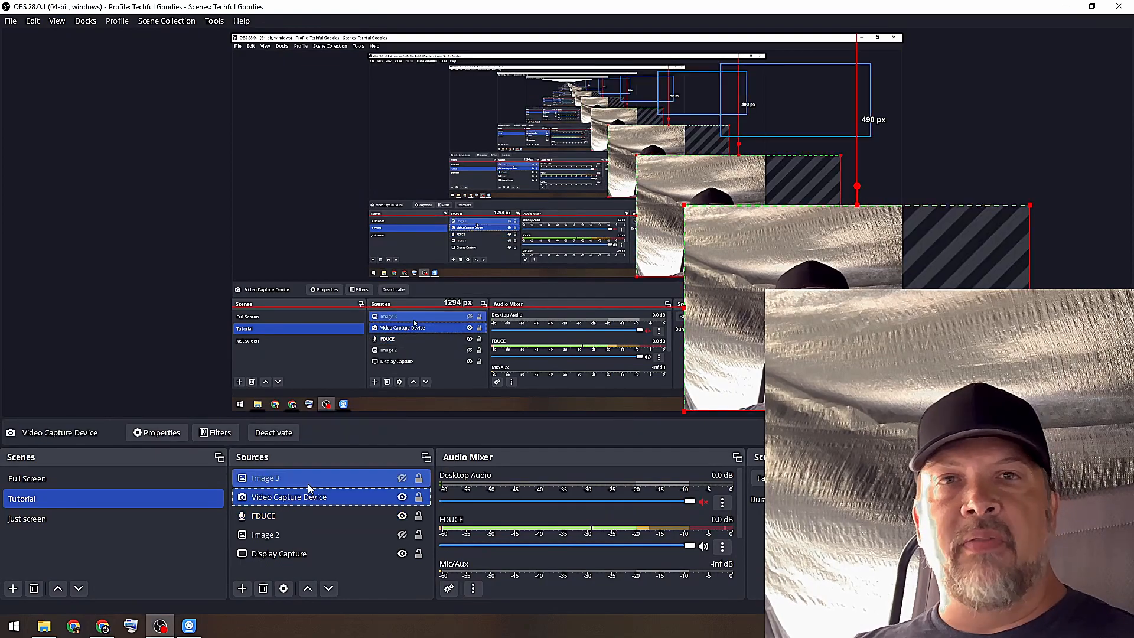
Add an NVIDIA Background Removal effect filter to the Video Capture Device source
right_click(288, 497)
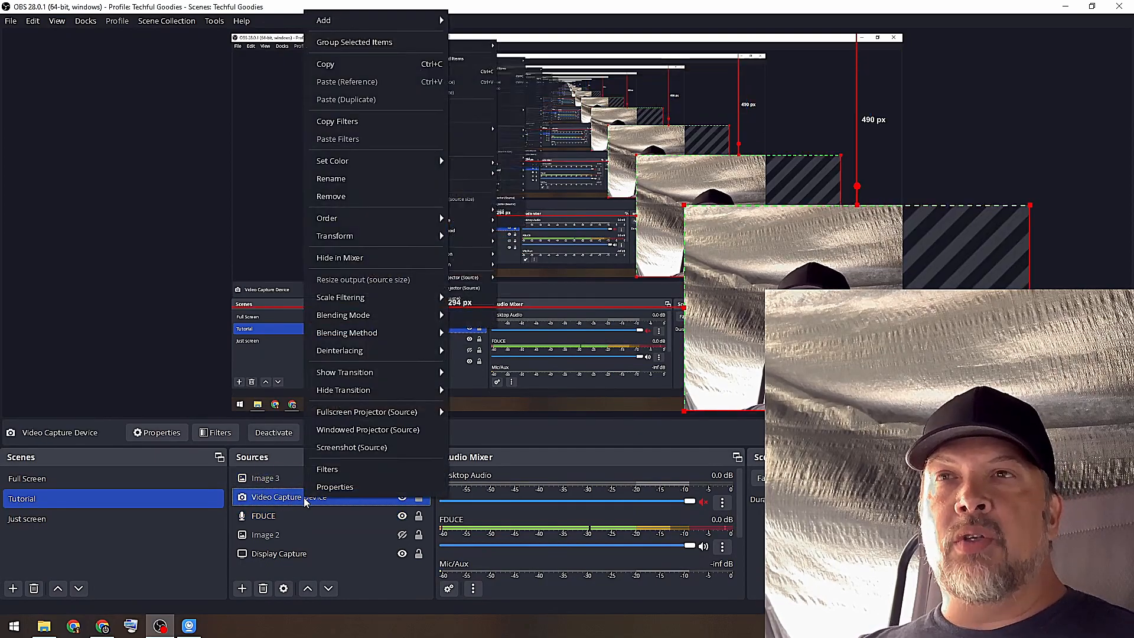
left_click(327, 469)
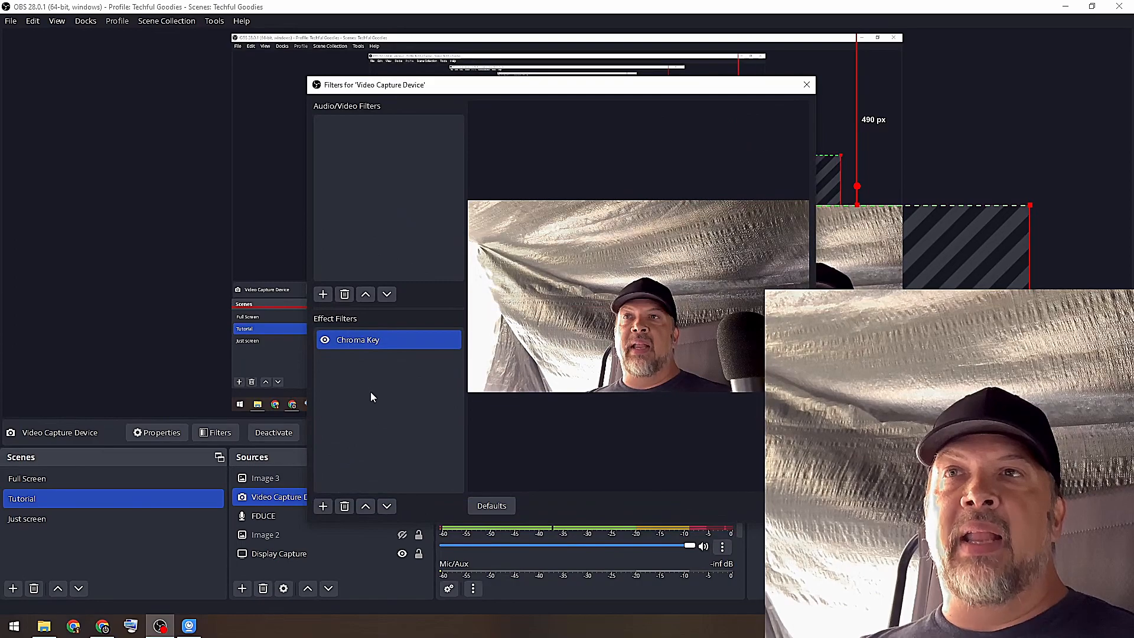
mouse_move(372, 386)
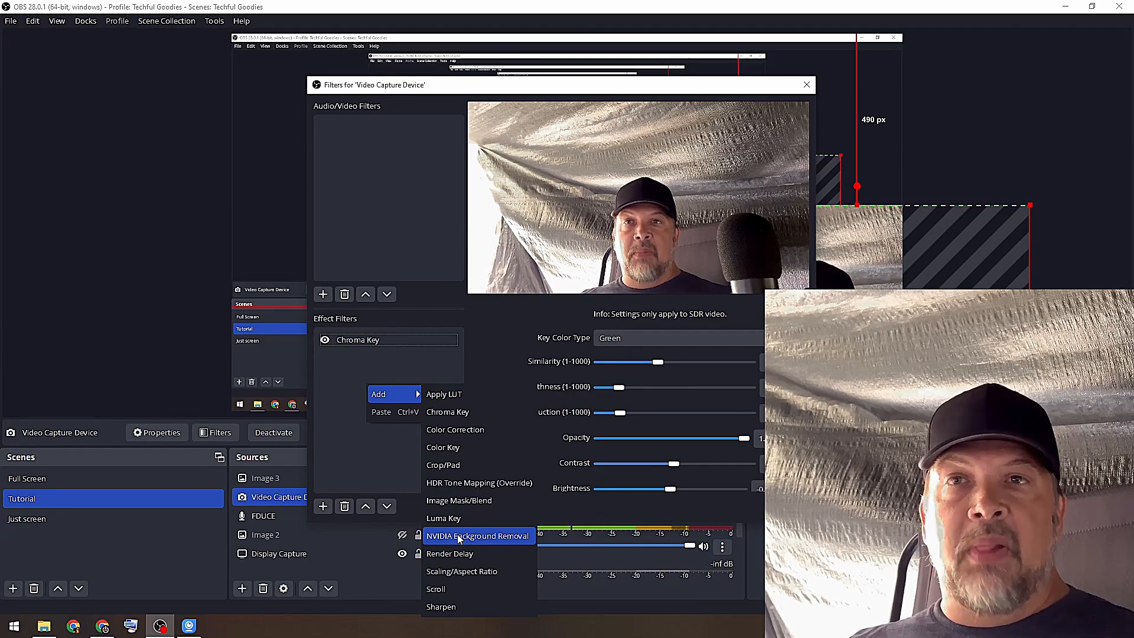
mouse_move(443, 517)
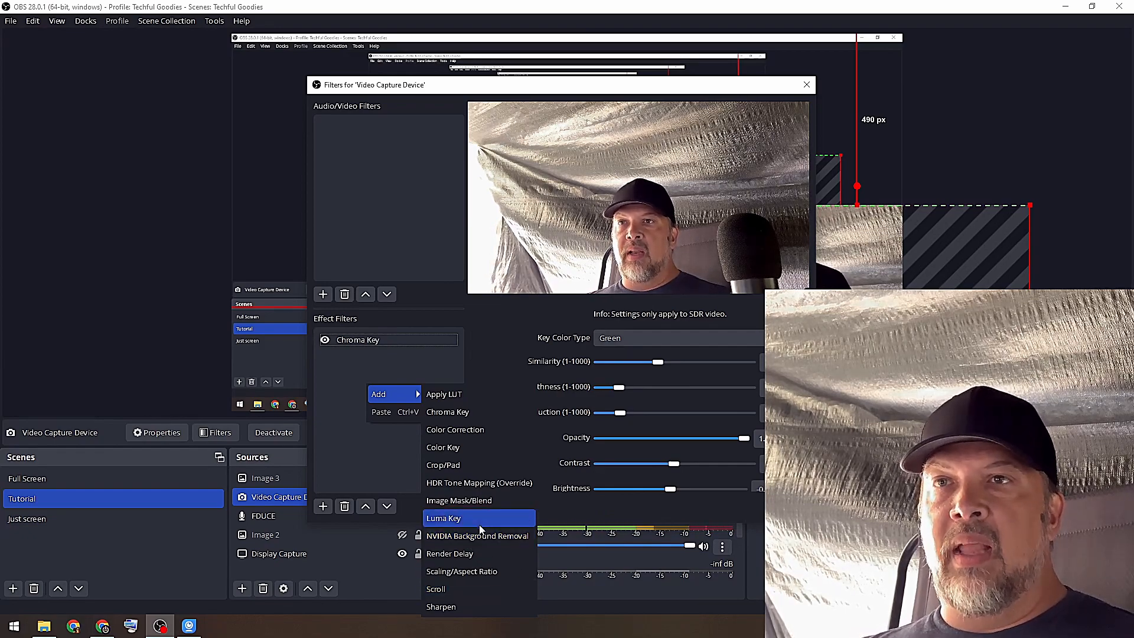
left_click(476, 535)
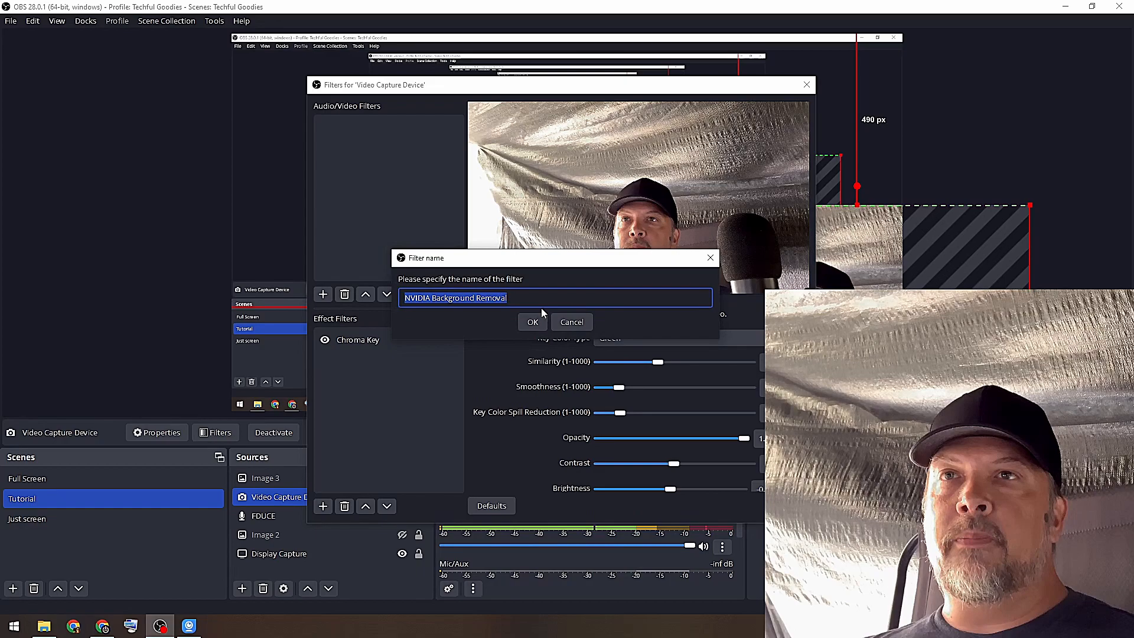
left_click(533, 322)
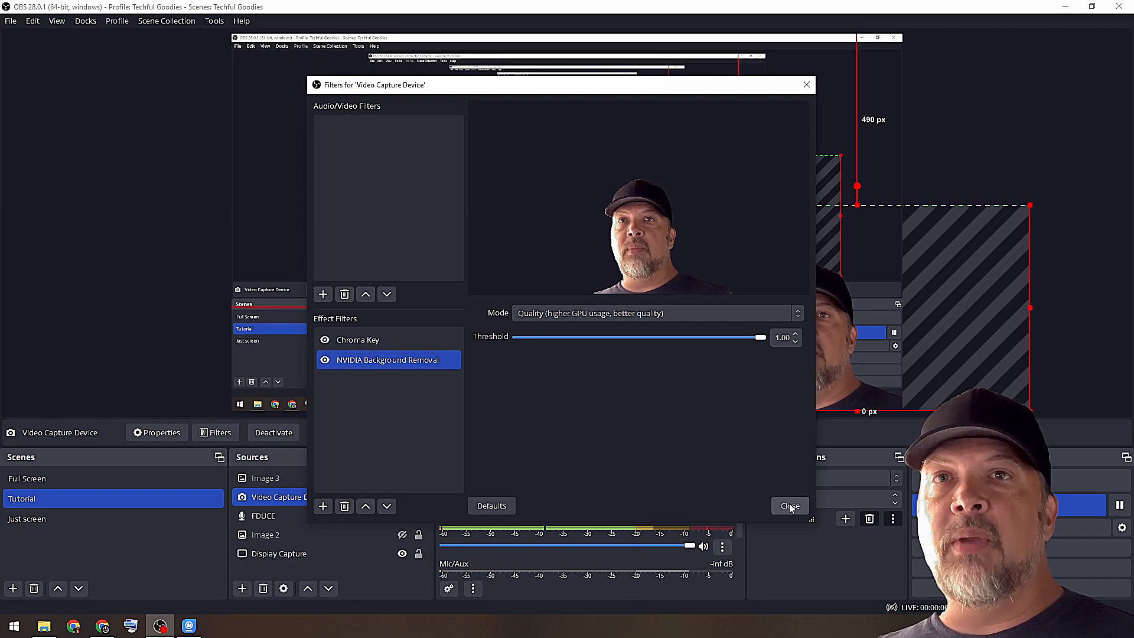
Close the webcam filters window and select the FDUCE microphone source
left_click(789, 504)
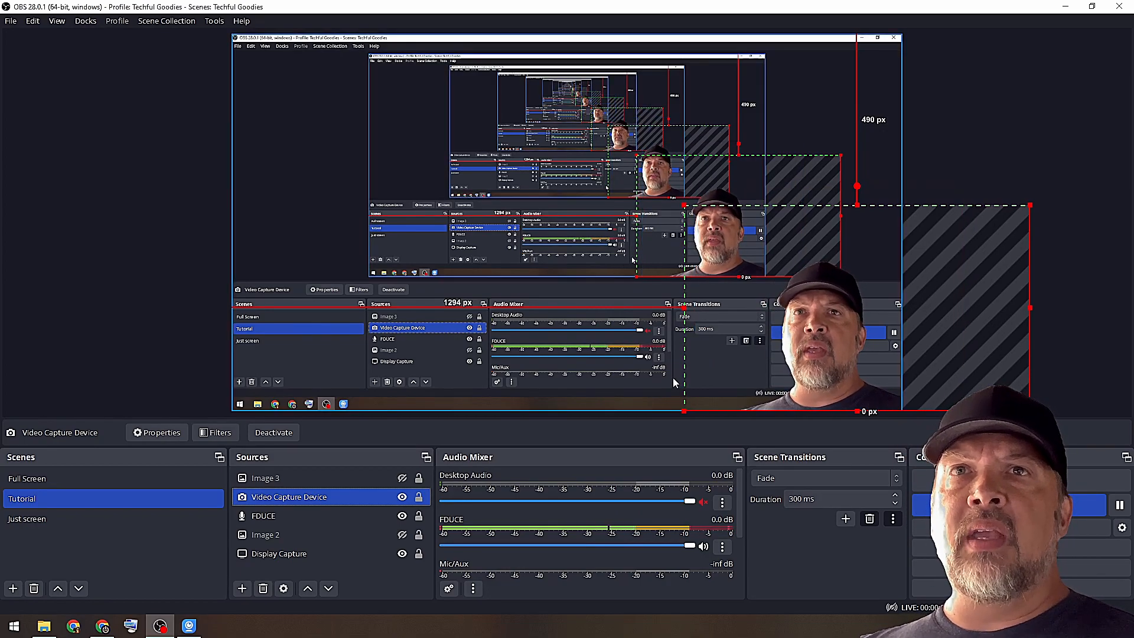
left_click(262, 516)
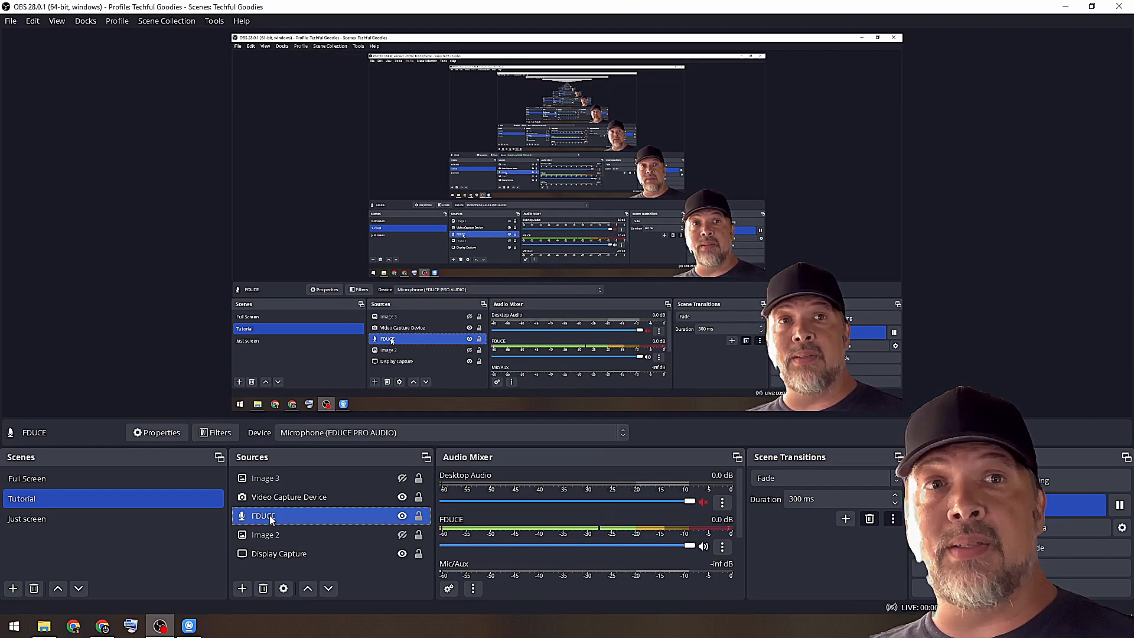
left_click(266, 534)
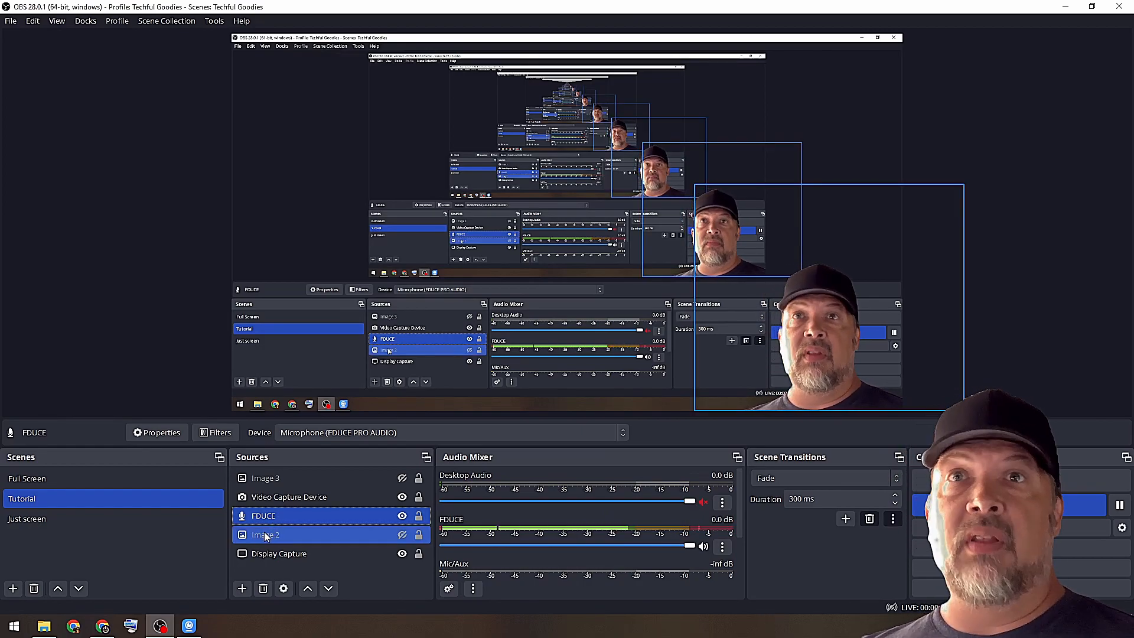
left_click(262, 515)
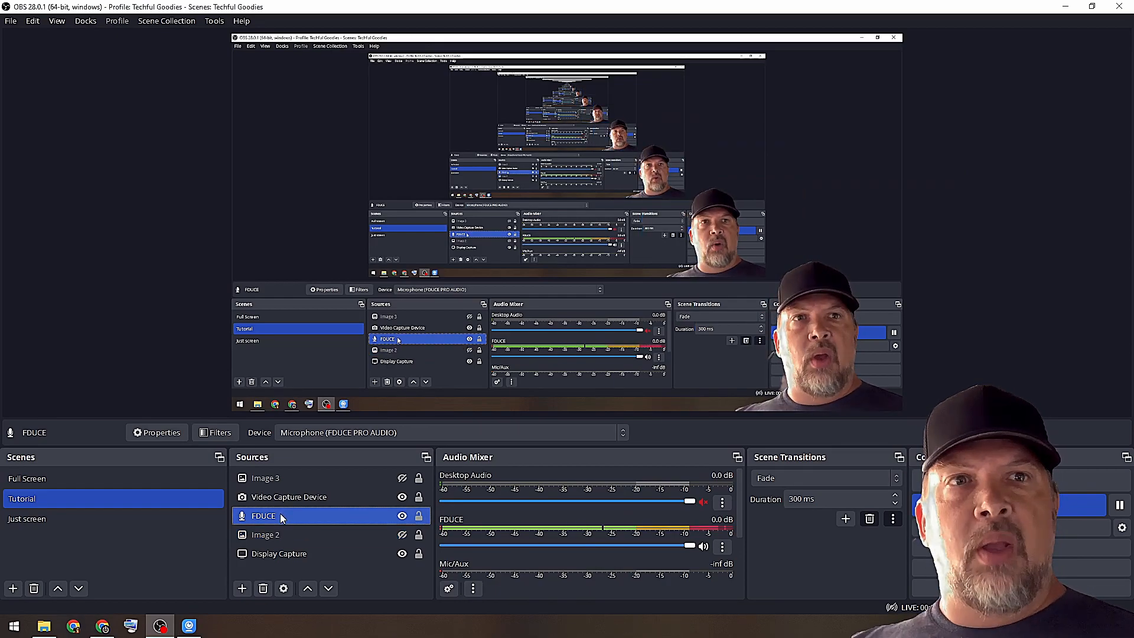
Set the FDUCE microphone's Noise Suppression method to NVIDIA Noise Removal
right_click(262, 516)
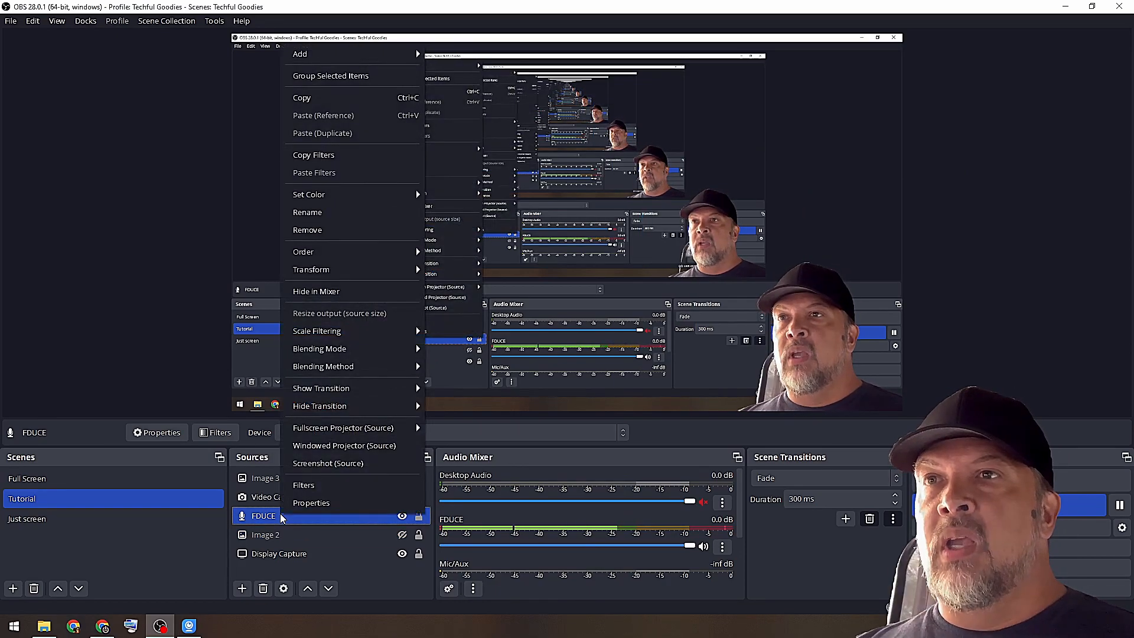
left_click(304, 484)
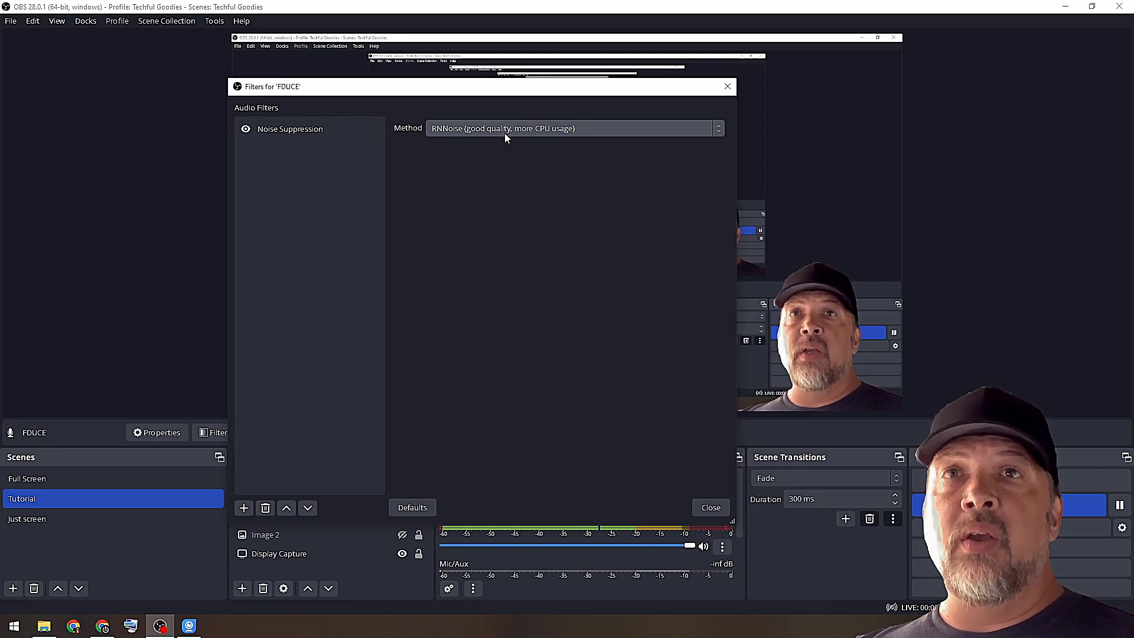
left_click(572, 128)
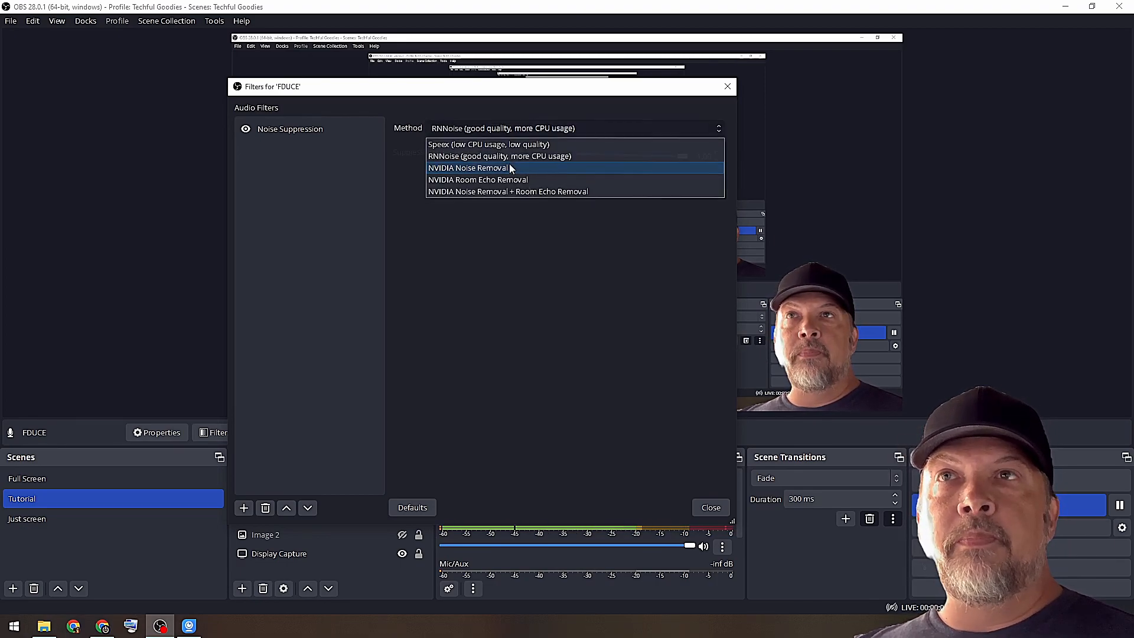
left_click(468, 168)
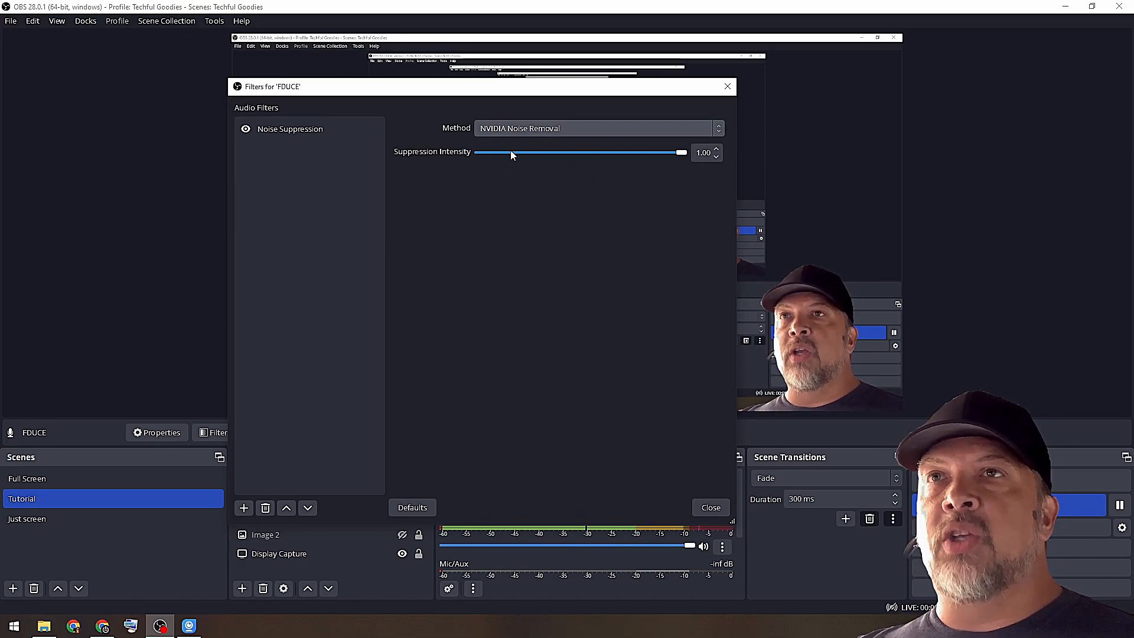
Switch the Noise Suppression method to NVIDIA Noise Removal + Room Echo Removal
left_click(593, 127)
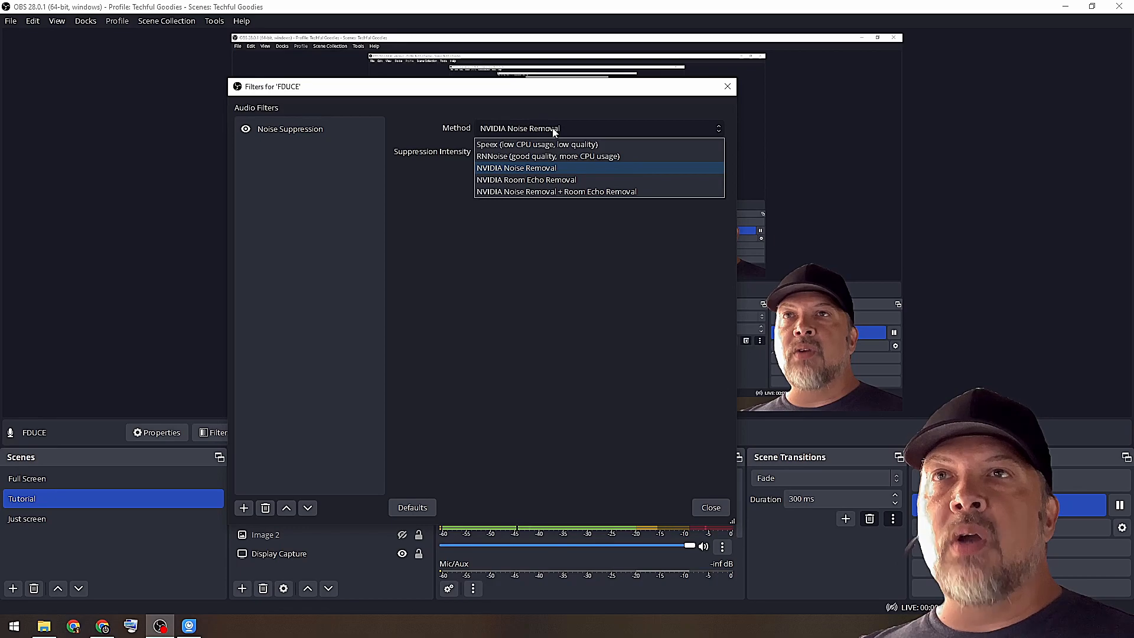
mouse_move(556, 191)
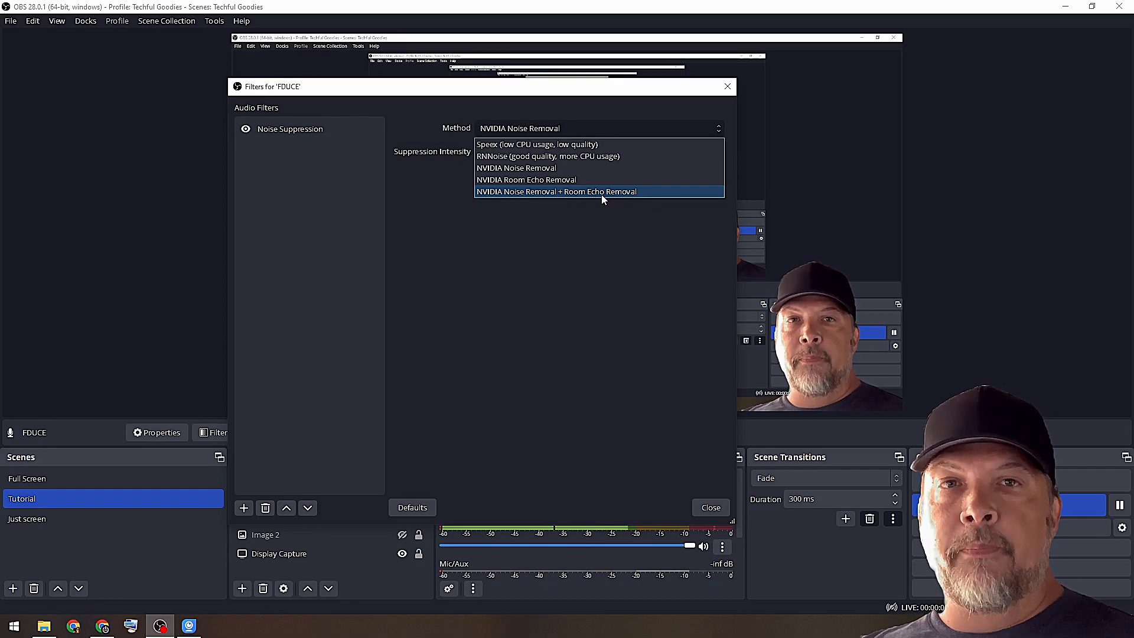
left_click(557, 191)
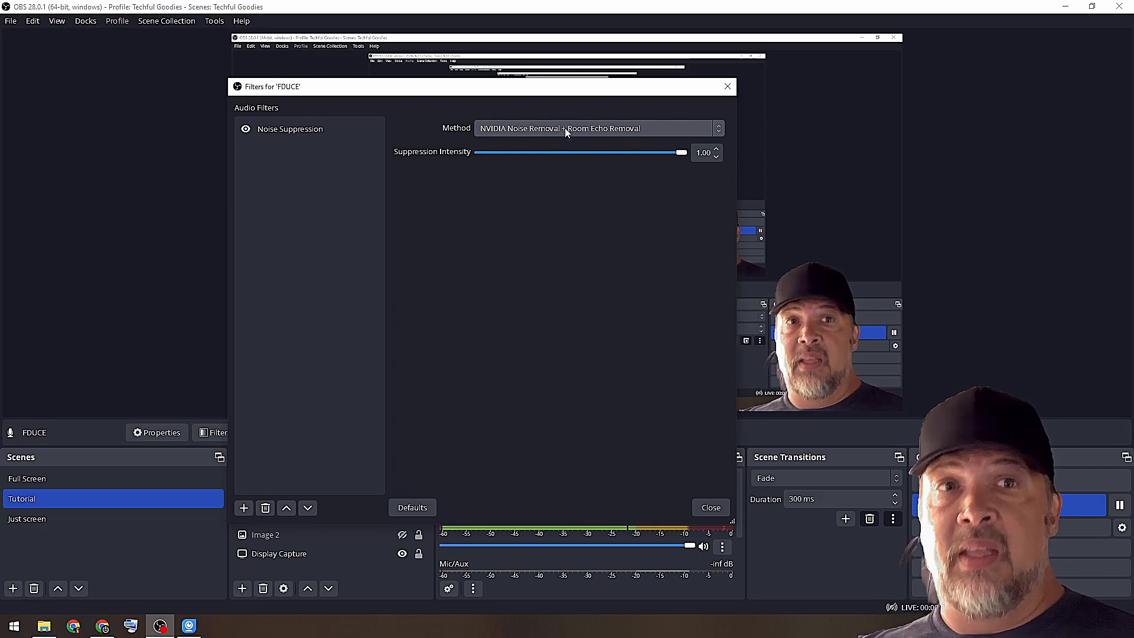
left_click(597, 128)
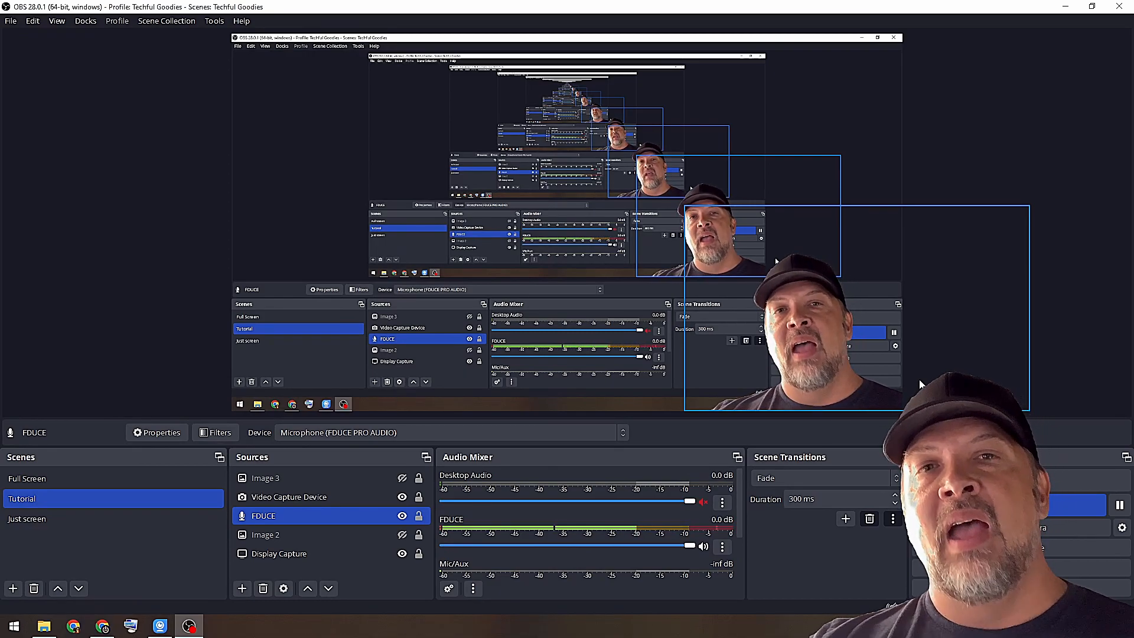
Reopen the FDUCE filters to confirm Noise Suppression uses RNNoise, then close them
left_click(215, 432)
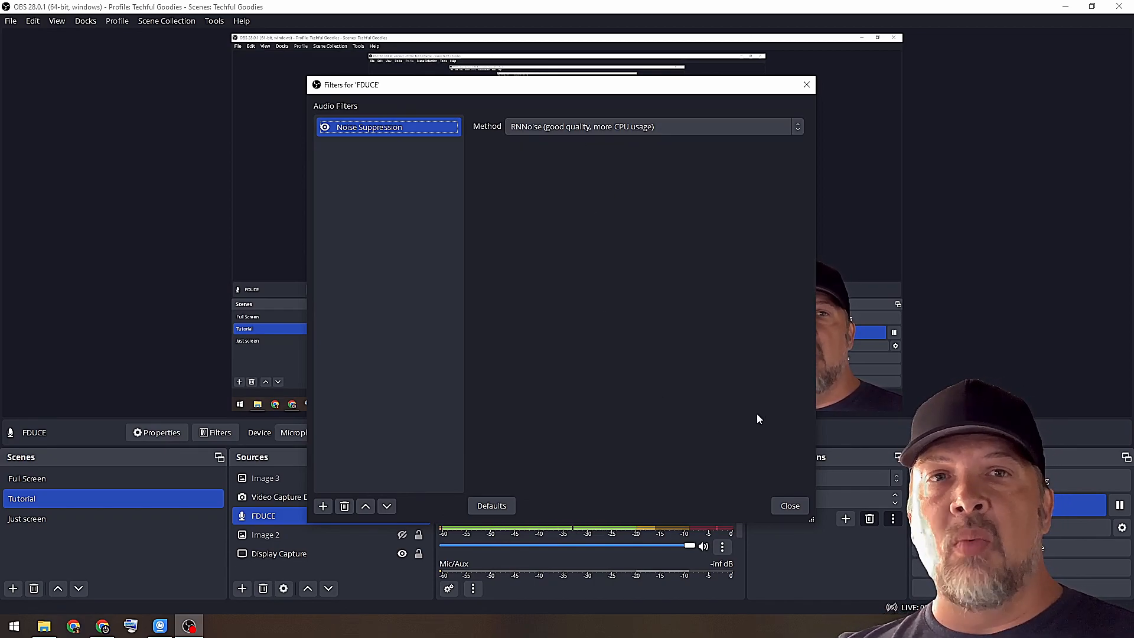
left_click(789, 504)
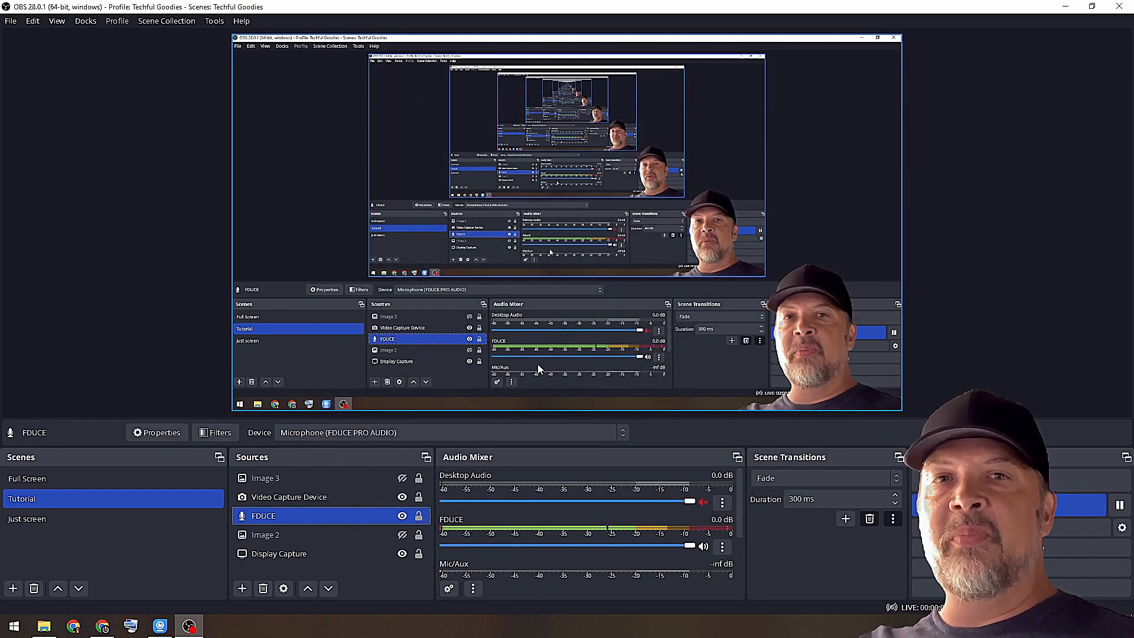